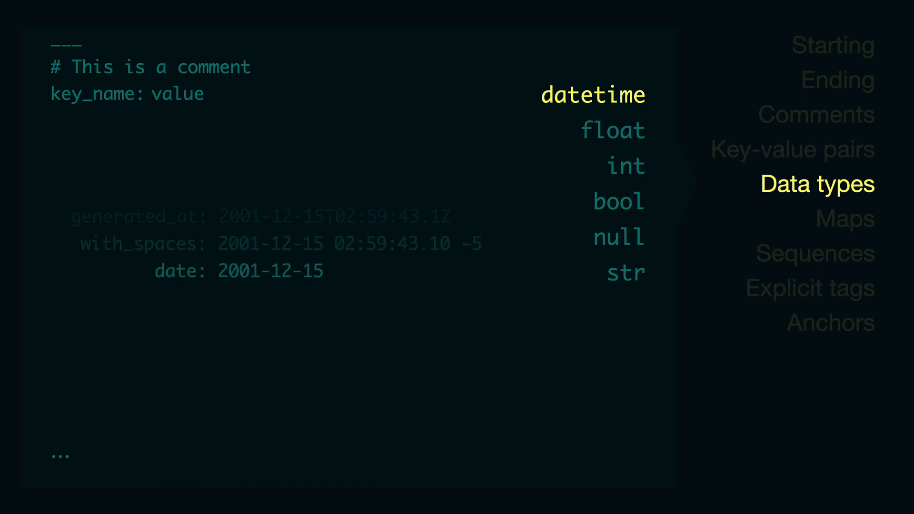
- Advance the Data types slide past the datetime and float exchange-rate examples
click(612, 130)
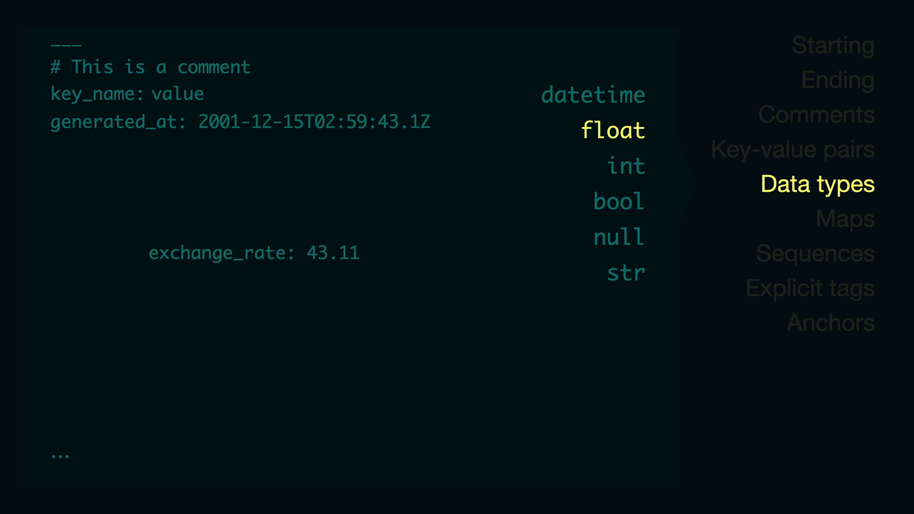
click(625, 166)
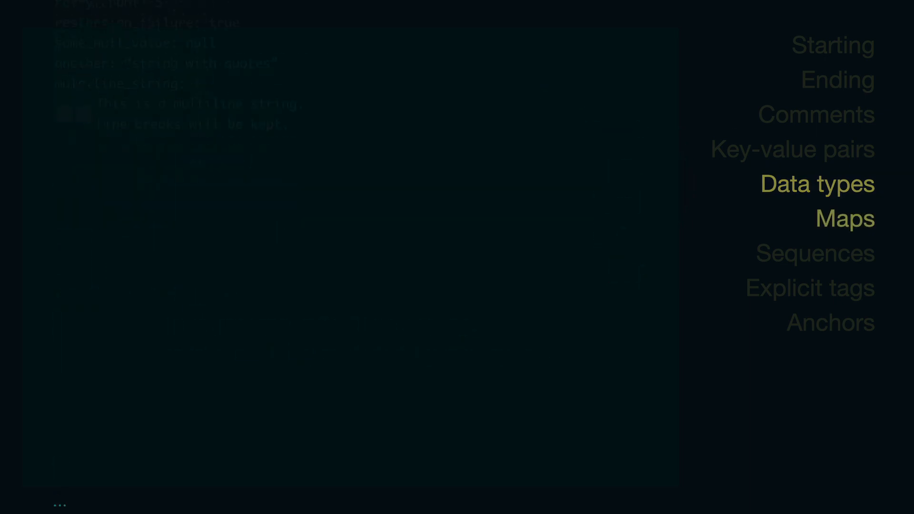
- Advance through the Maps examples, starting with the inline name/profession user map
click(844, 218)
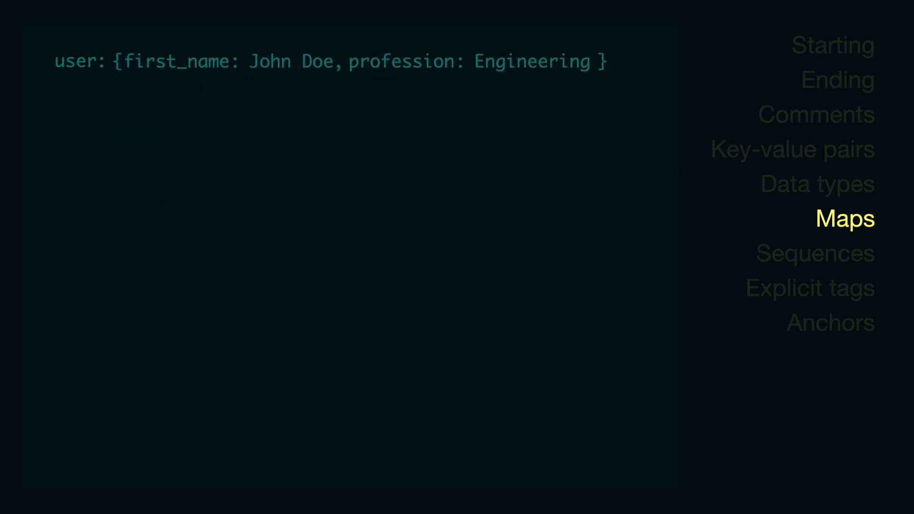
click(810, 288)
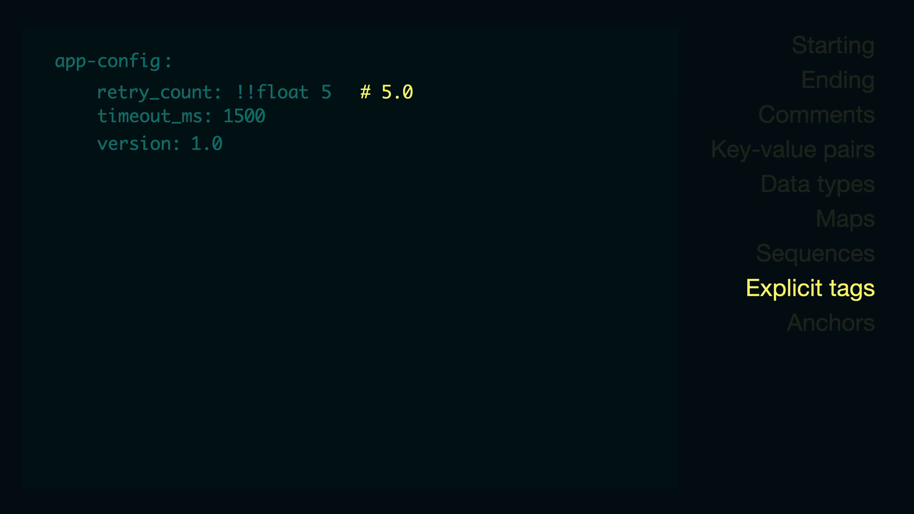
- Reveal the !!float tag on the app-config retry_count example (5.0)
click(830, 323)
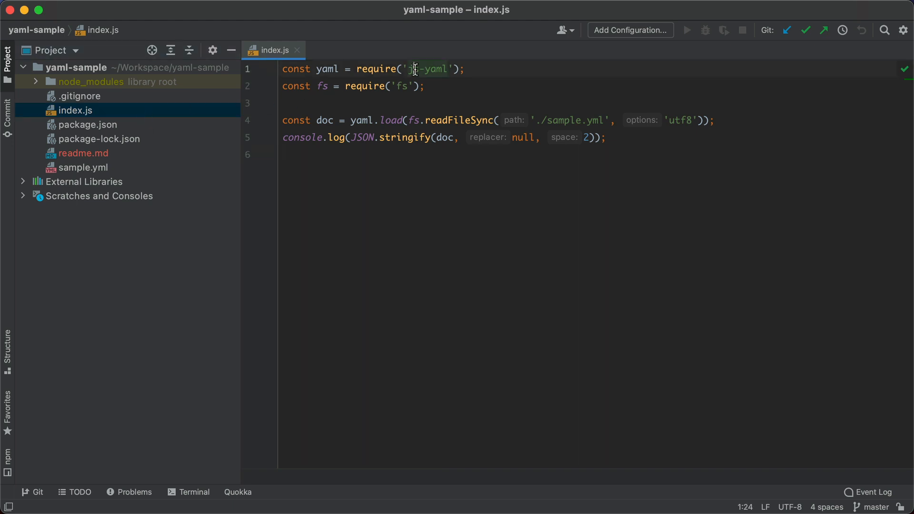
- Select 'js-yaml' inside the require() call on line 1 of index.js
double_click(428, 68)
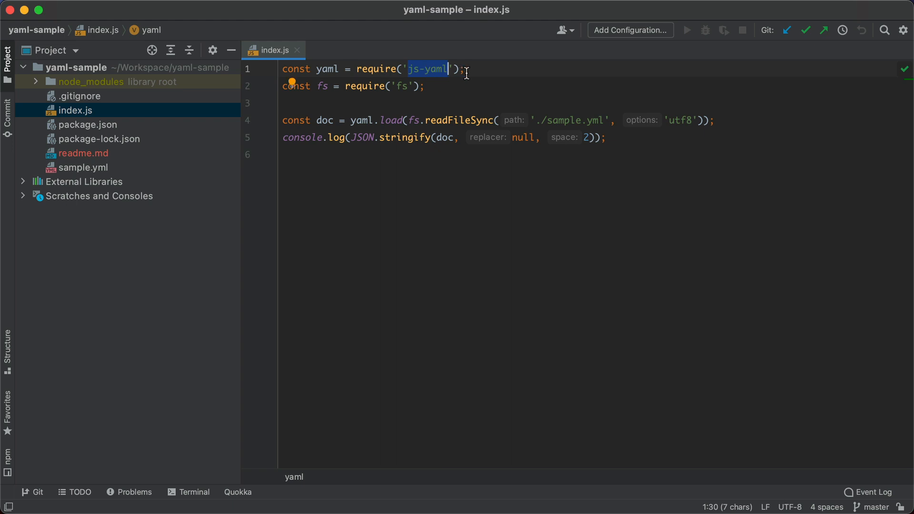